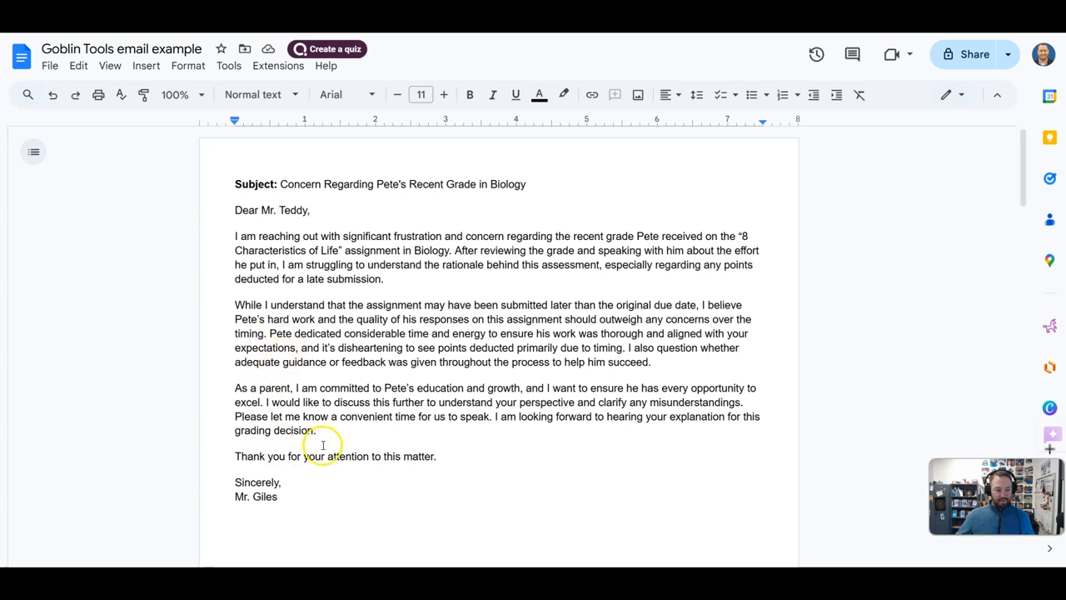
pyautogui.moveTo(493, 303)
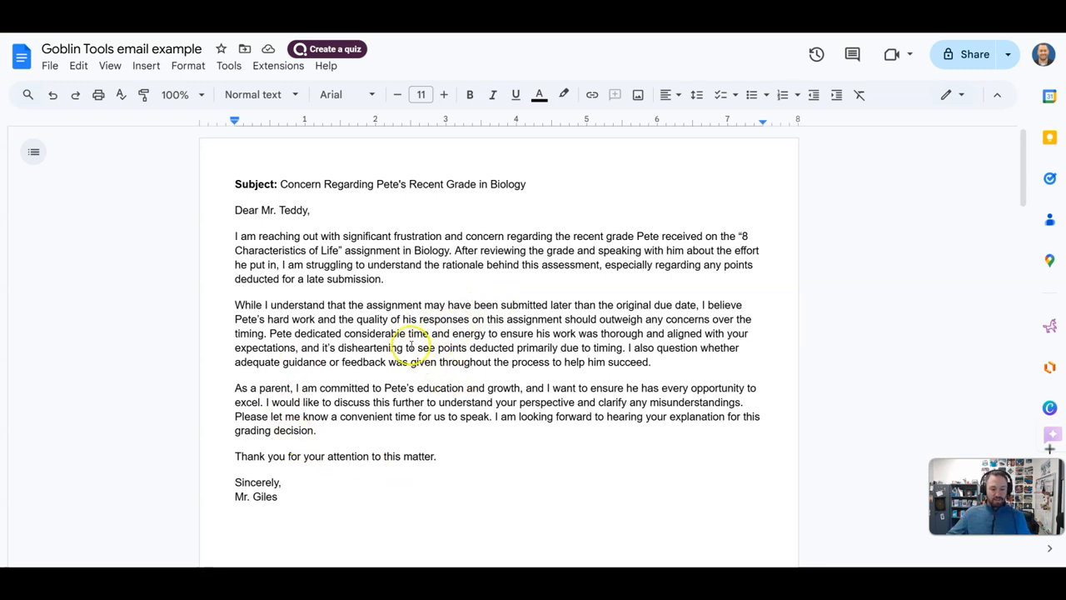
pyautogui.moveTo(407, 313)
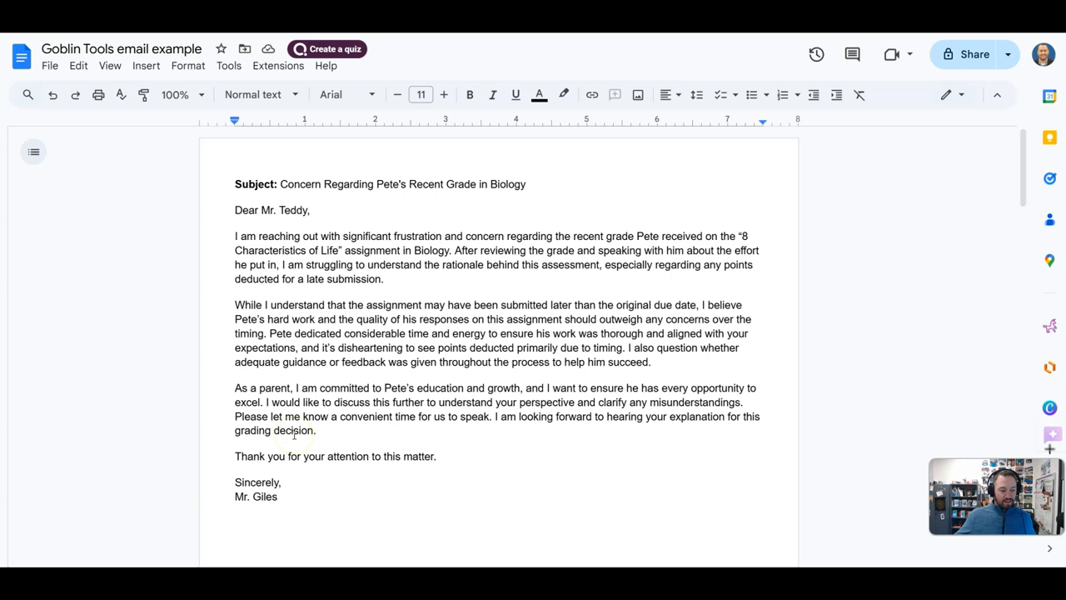
# Scroll to the teacher's reply about Pete's late assignment and select it all for copying
pyautogui.scroll(-3)
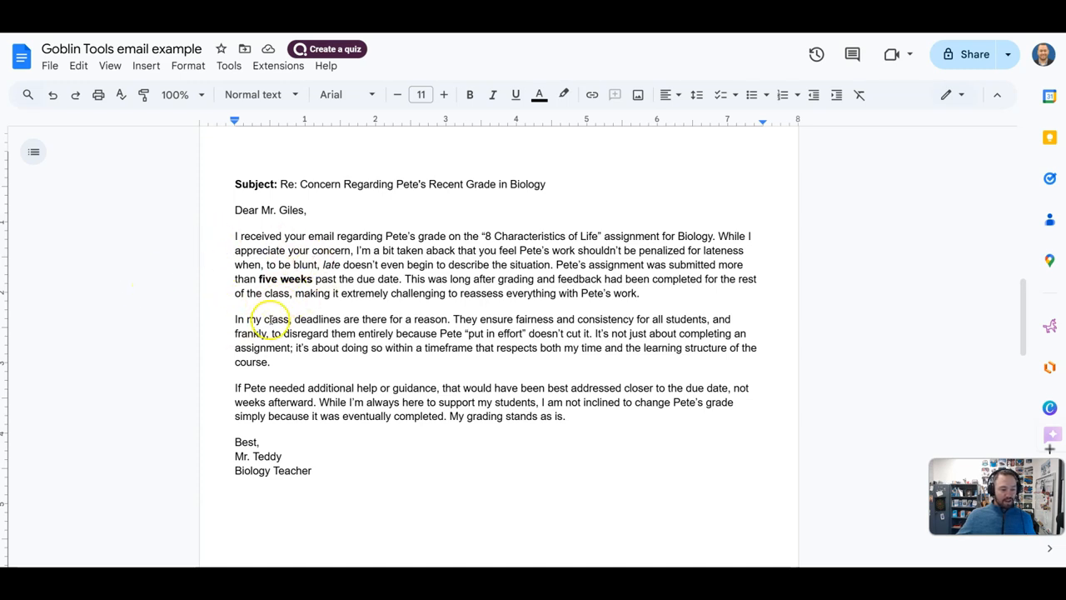
pyautogui.moveTo(189, 324)
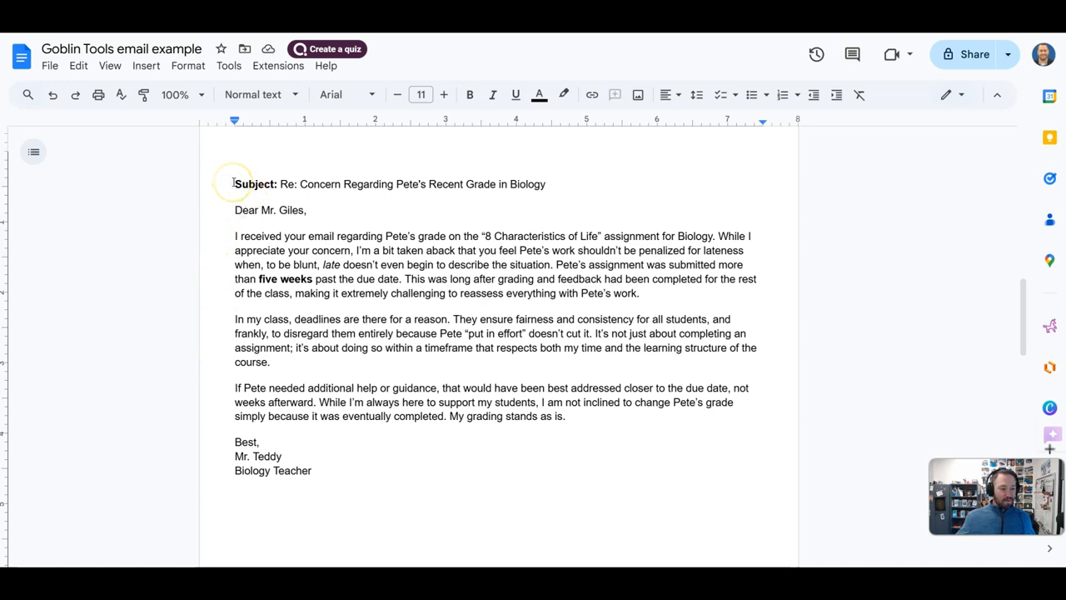
pyautogui.press('ctrl+a')
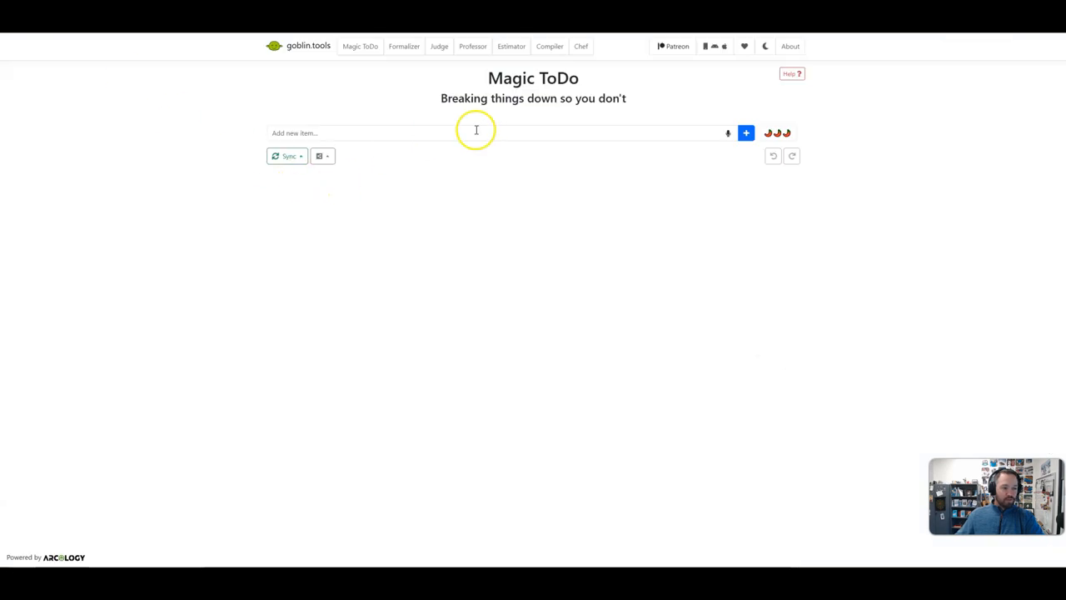
pyautogui.moveTo(309, 46)
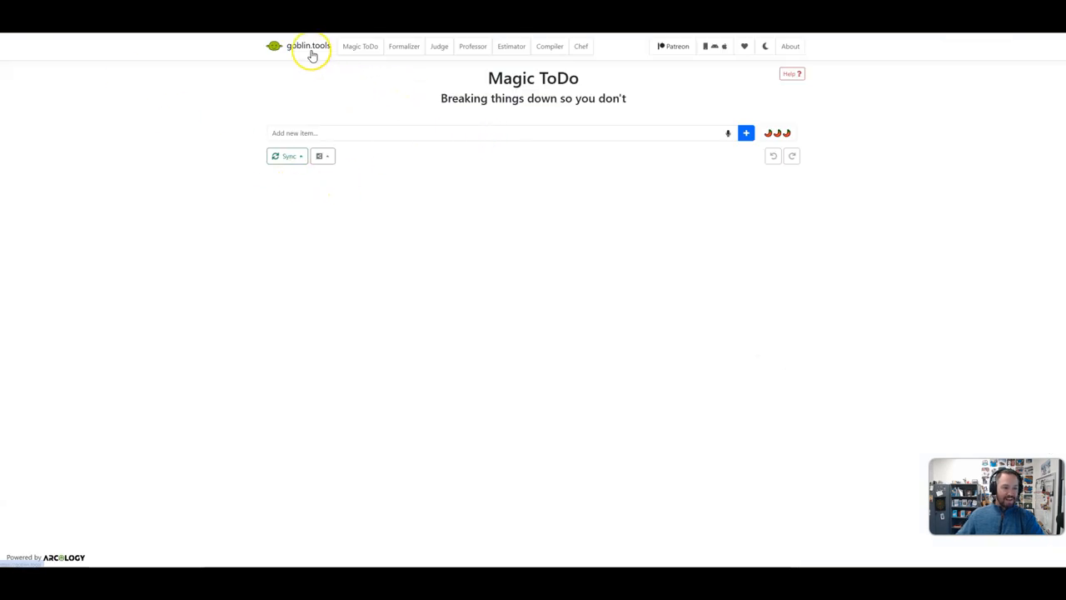
pyautogui.moveTo(403, 47)
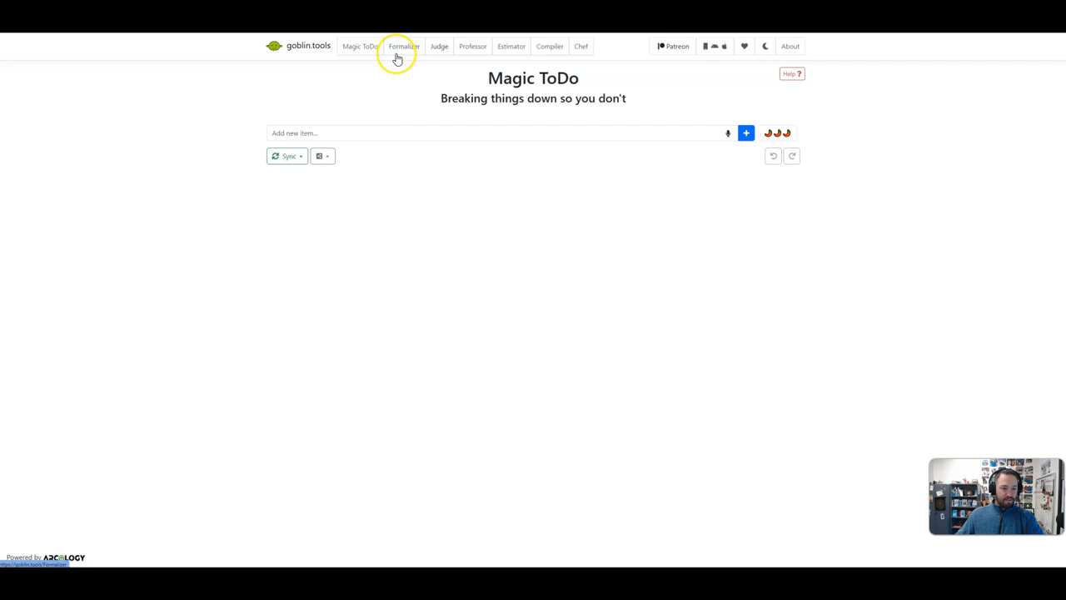
pyautogui.moveTo(403, 47)
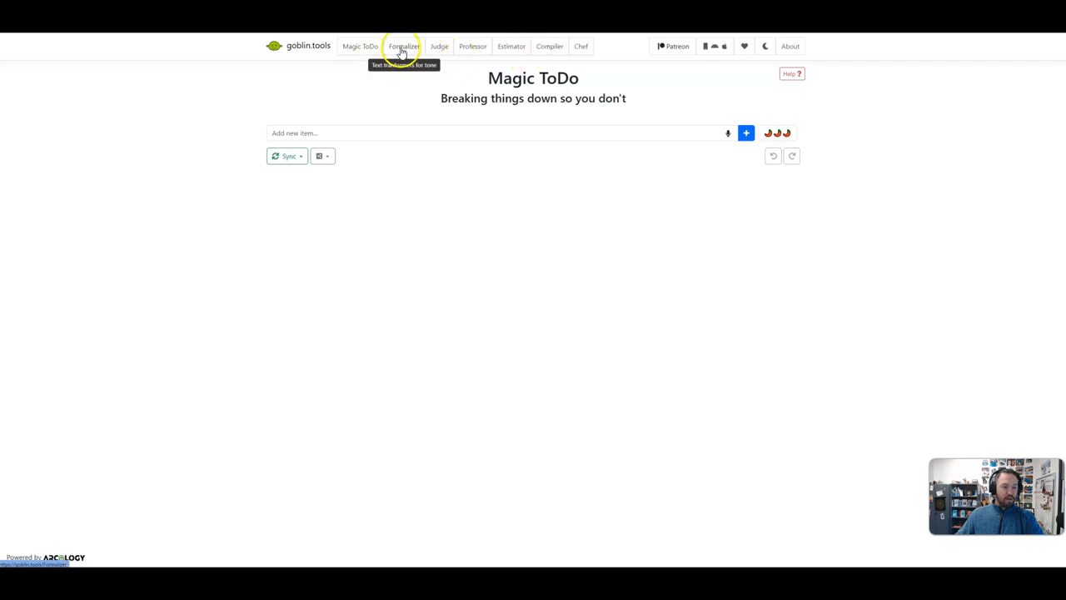
# Switch from Magic ToDo to the Formalizer tool via the top navigation
pyautogui.click(403, 47)
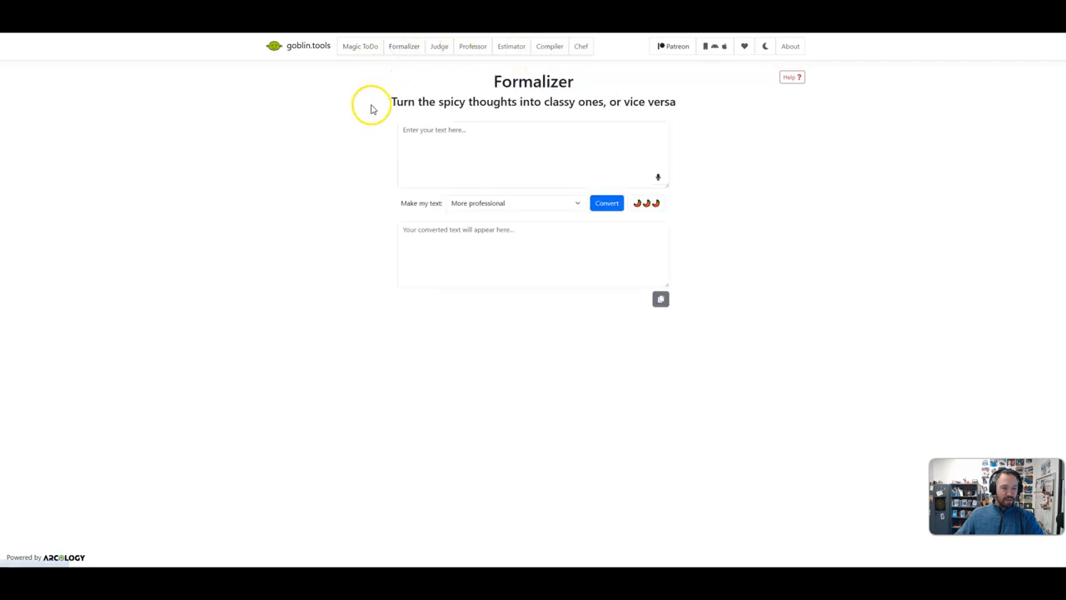
pyautogui.moveTo(477, 140)
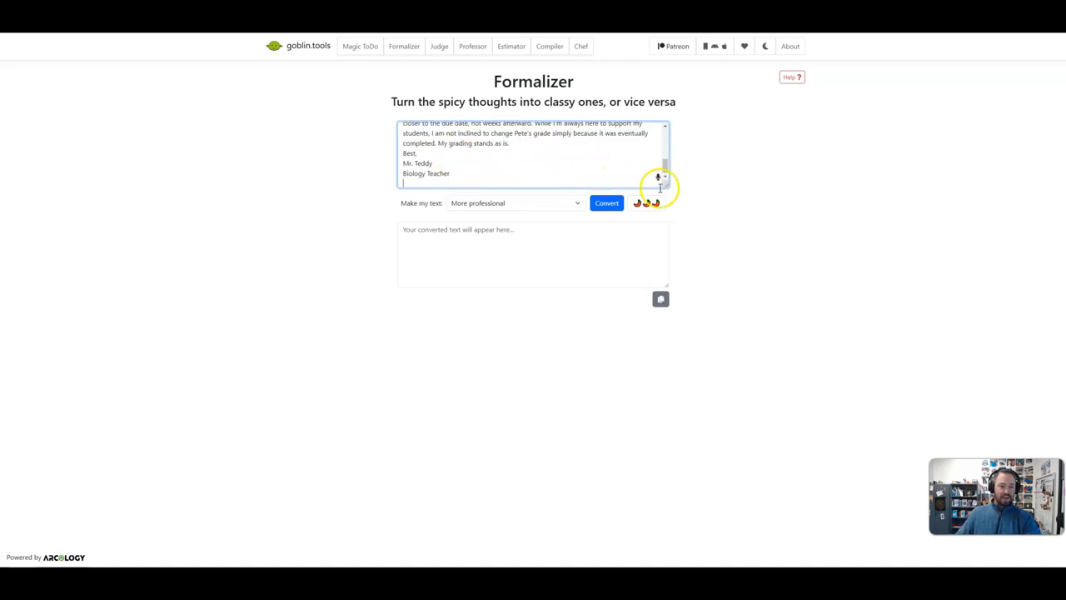
# Enlarge the Formalizer text box so the whole pasted reply is visible
pyautogui.moveTo(660, 177); pyautogui.dragTo(659, 287)
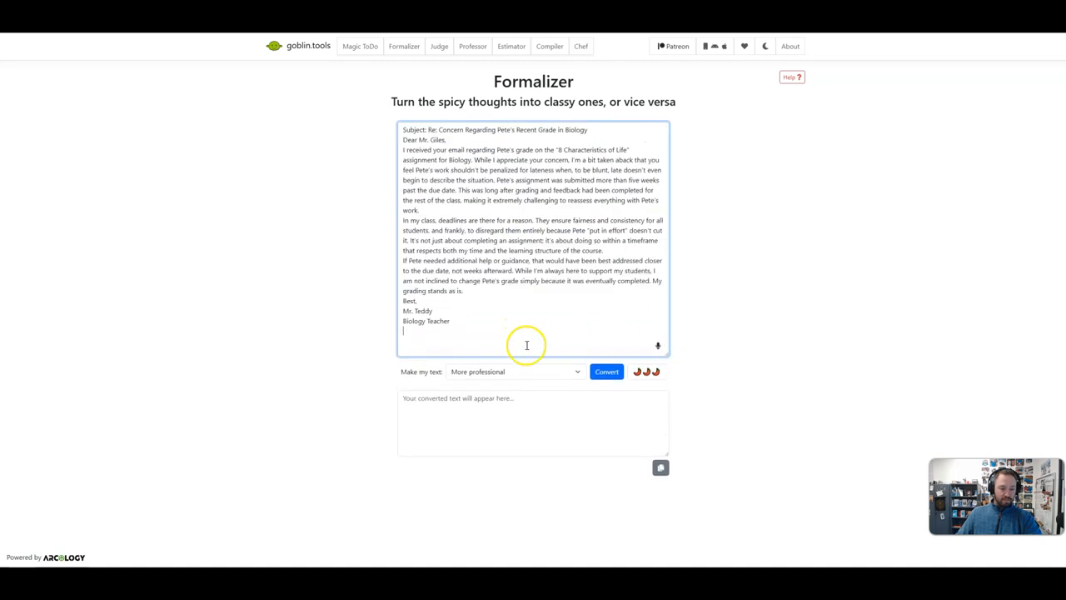
pyautogui.moveTo(493, 371)
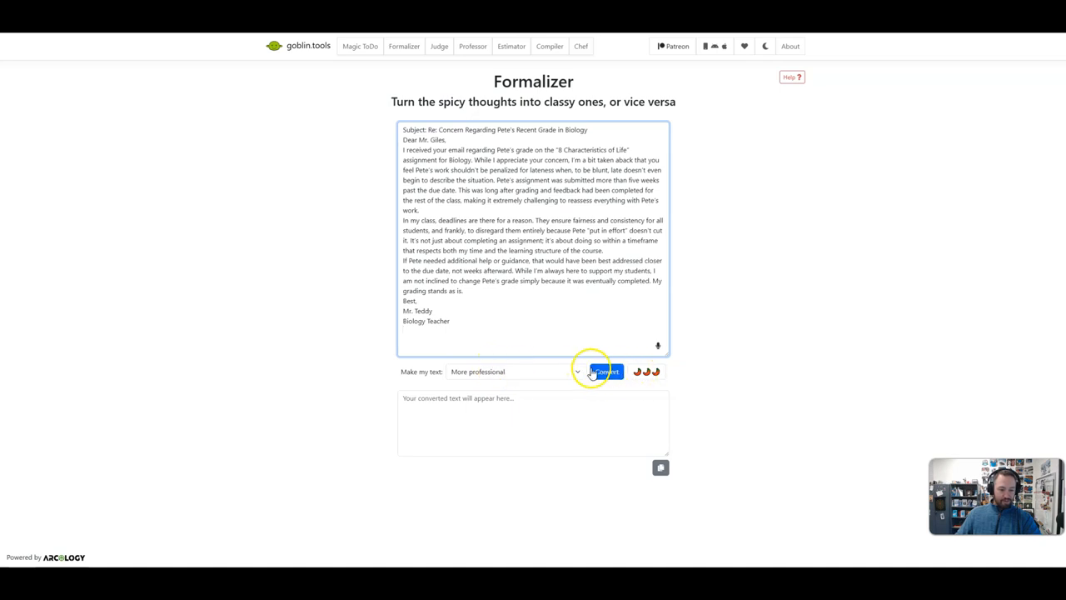
# Convert the reply with 'More professional' selected and view the rewritten version
pyautogui.click(603, 371)
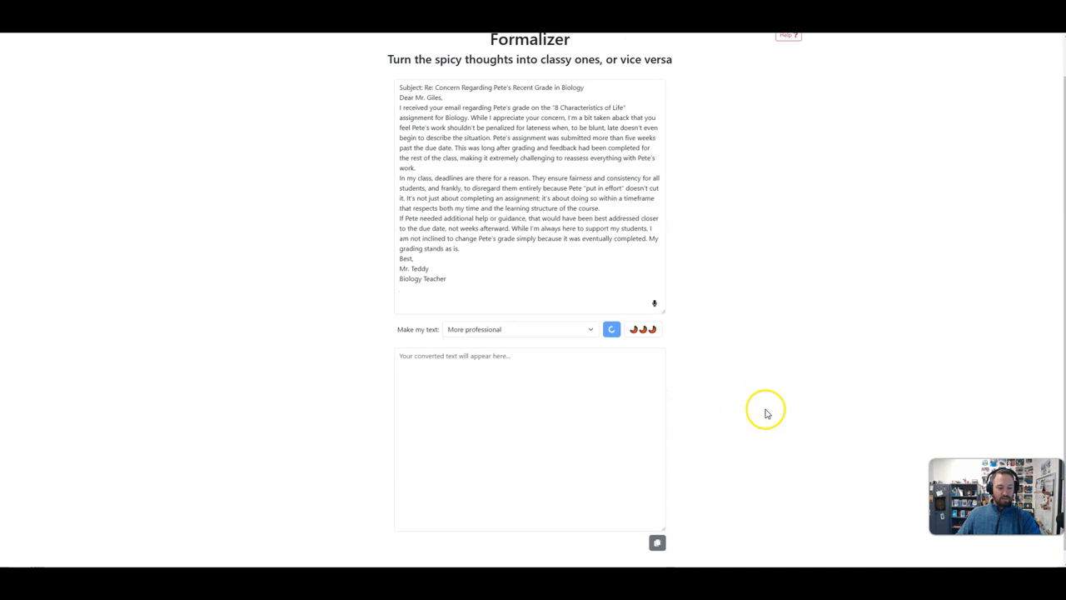
pyautogui.click(609, 328)
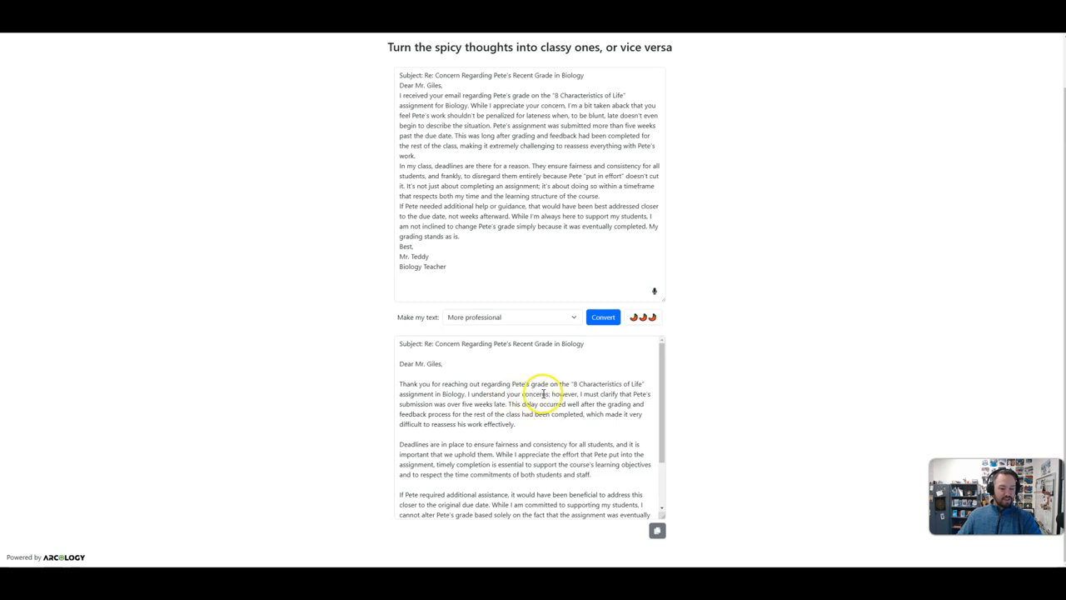
pyautogui.moveTo(417, 400)
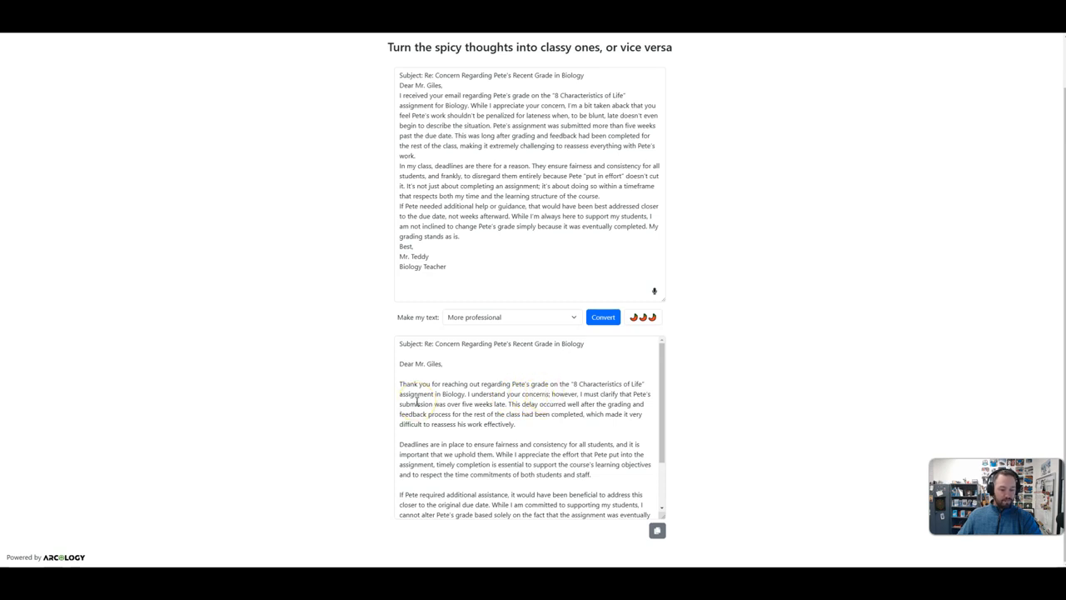
pyautogui.moveTo(386, 401)
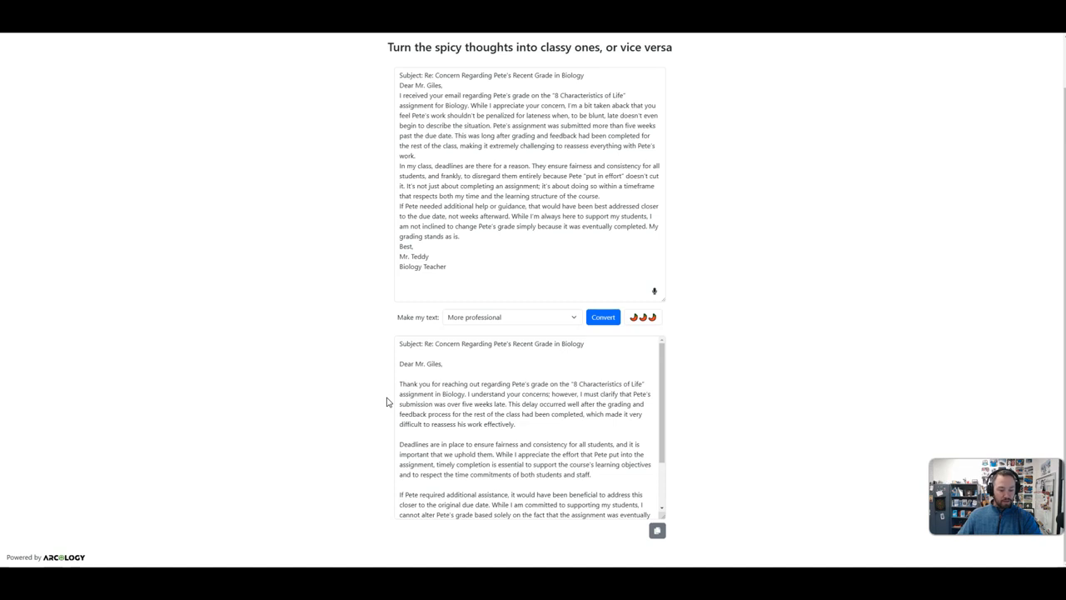
pyautogui.moveTo(383, 401)
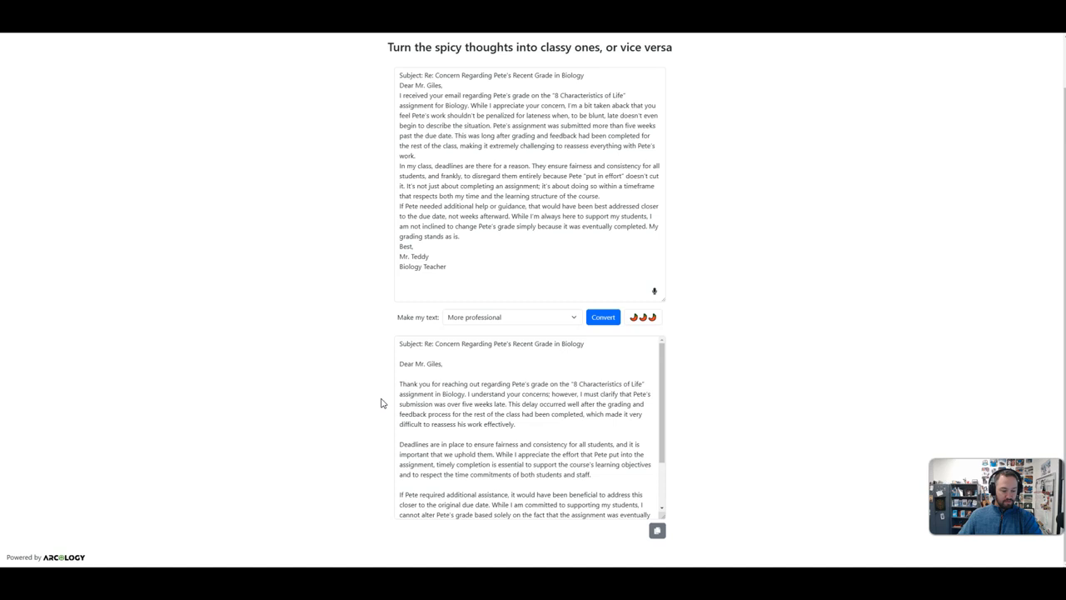
pyautogui.moveTo(387, 423)
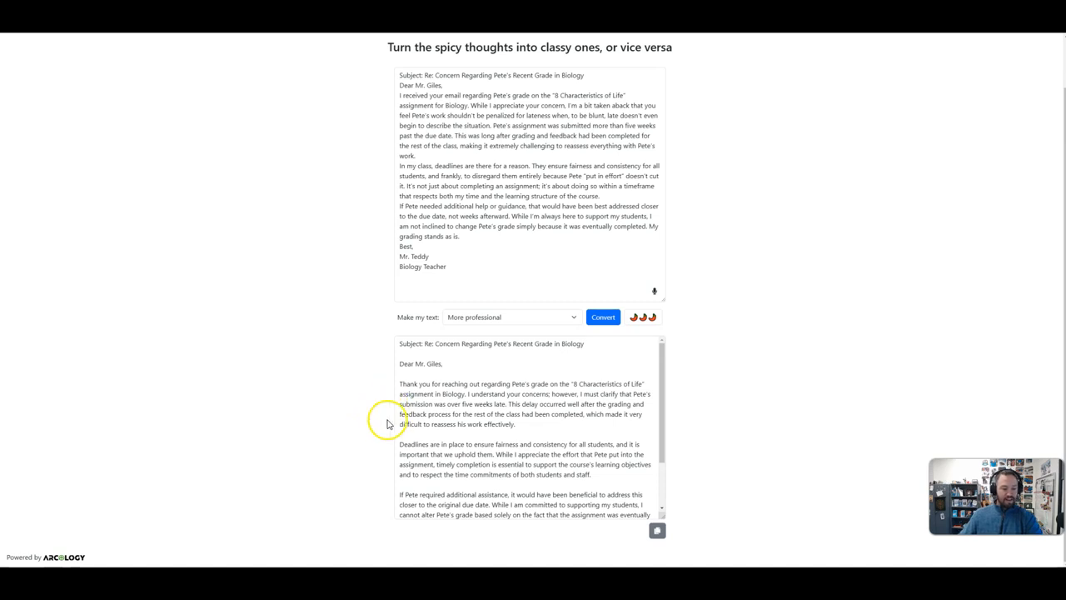
pyautogui.moveTo(408, 408)
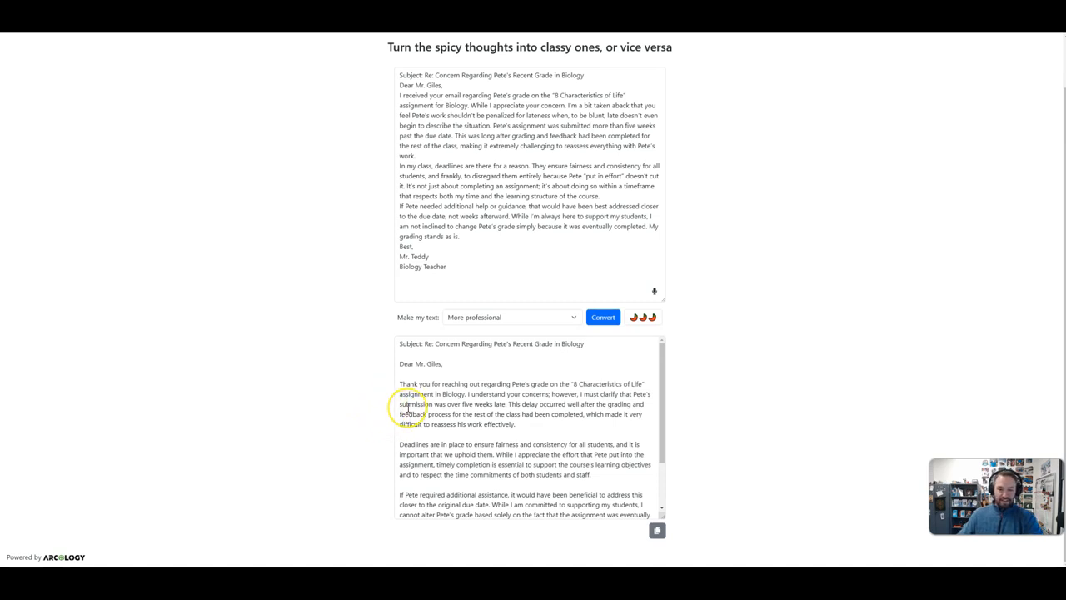